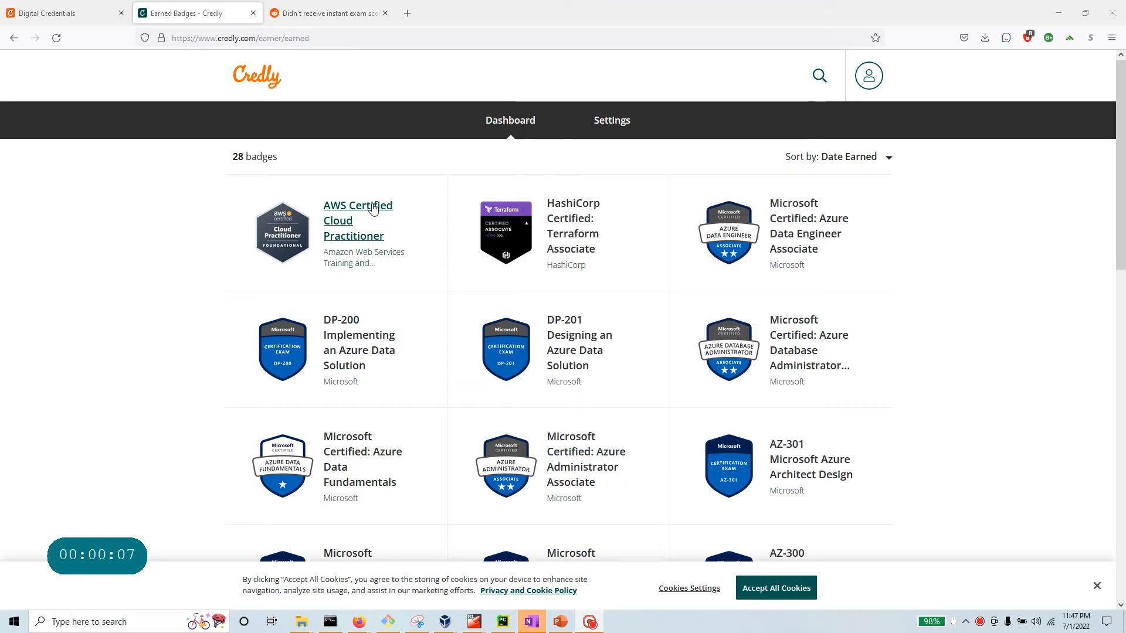
# Step: Show the AWS Certified Cloud Practitioner badge page from the Earned Badges dashboard
pyautogui.click(358, 220)
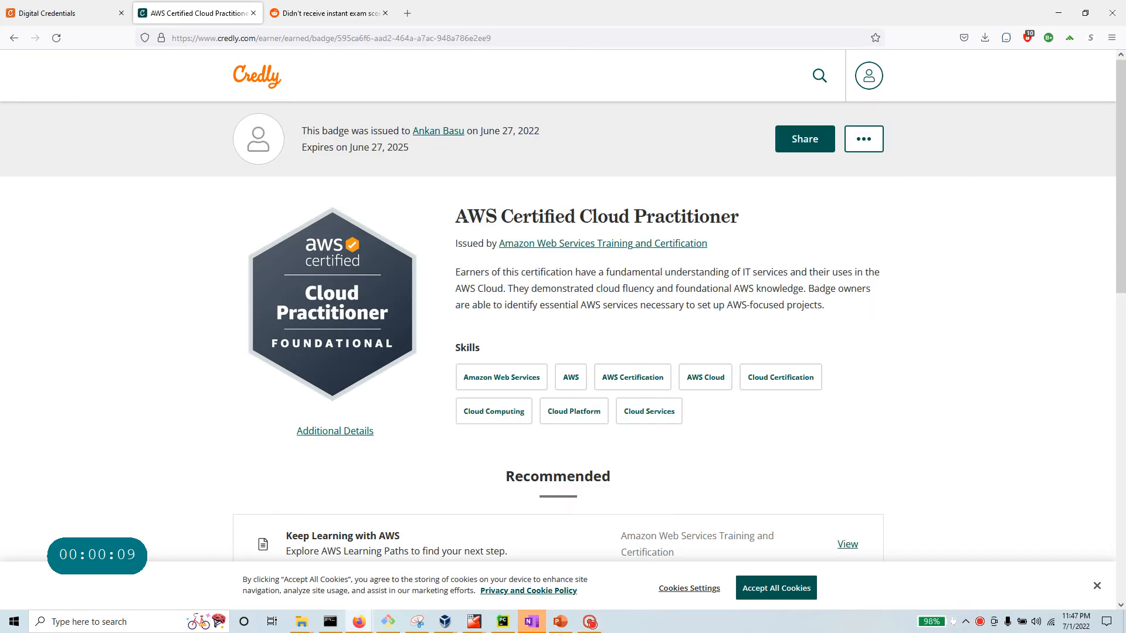
pyautogui.moveTo(642, 258)
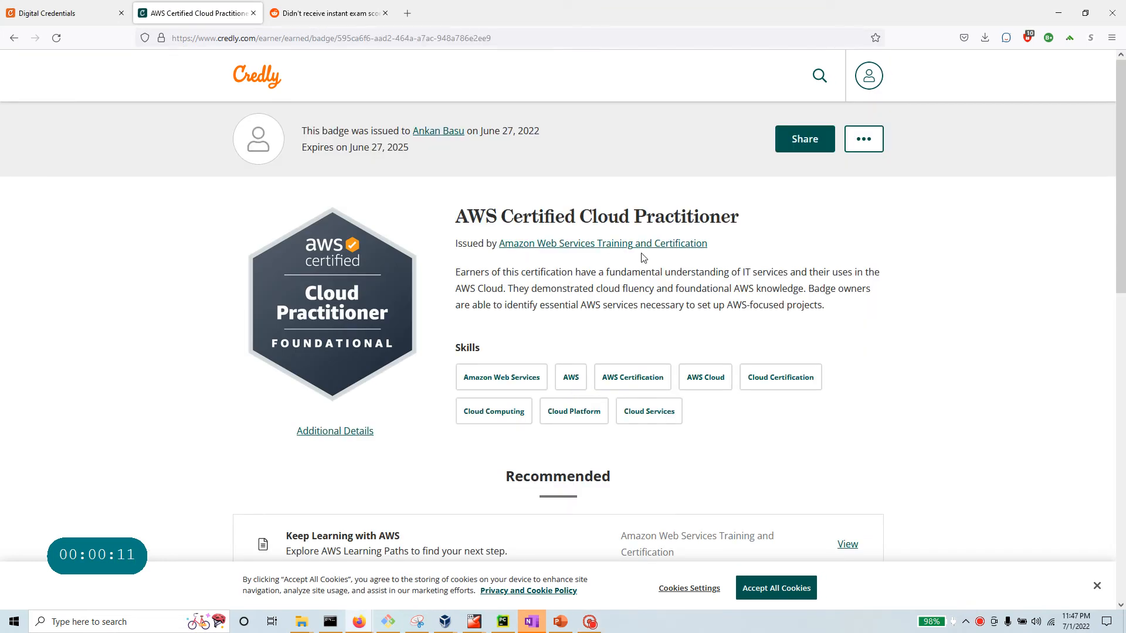
pyautogui.moveTo(578, 338)
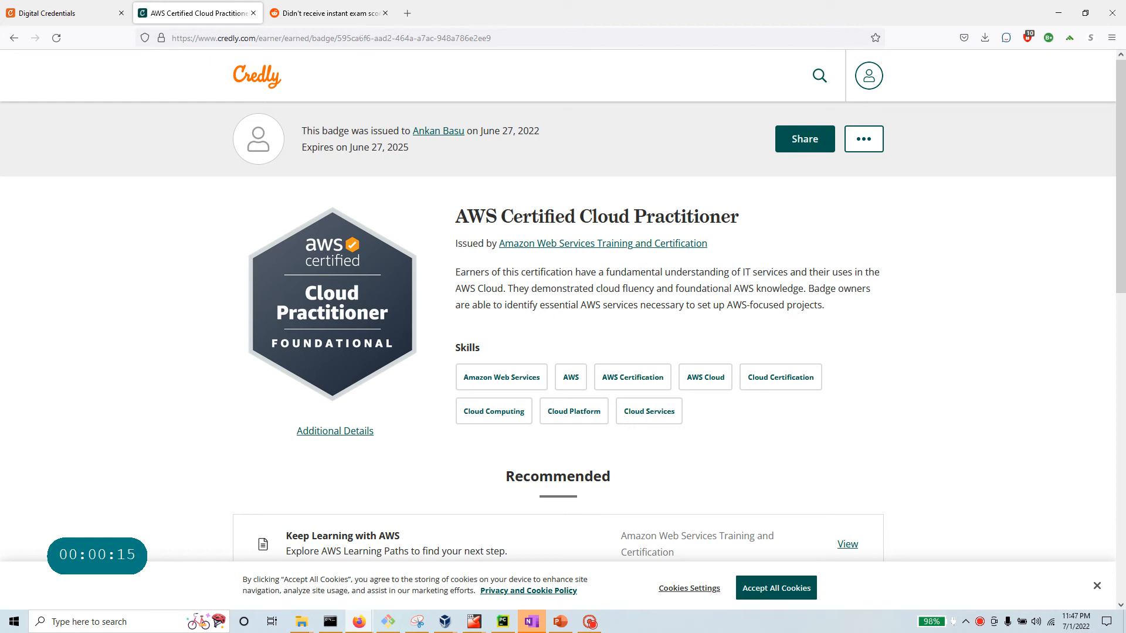
# Step: Switch to the Reddit tab with the 'Didn't receive instant exam score results' post
pyautogui.click(327, 13)
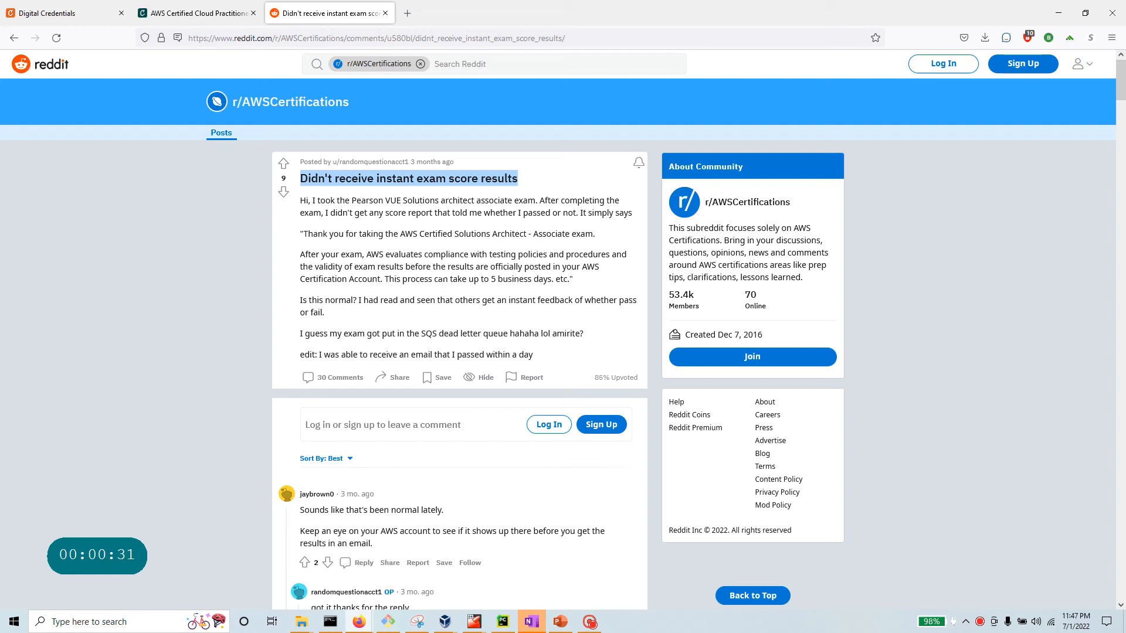
pyautogui.moveTo(442, 292)
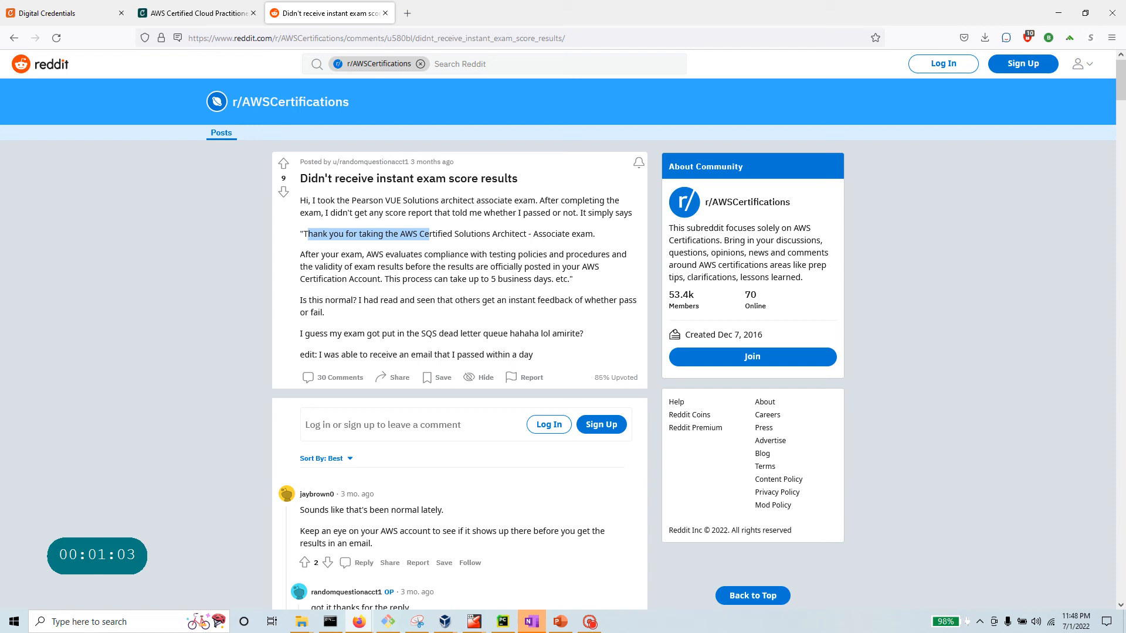
pyautogui.moveTo(255, 89)
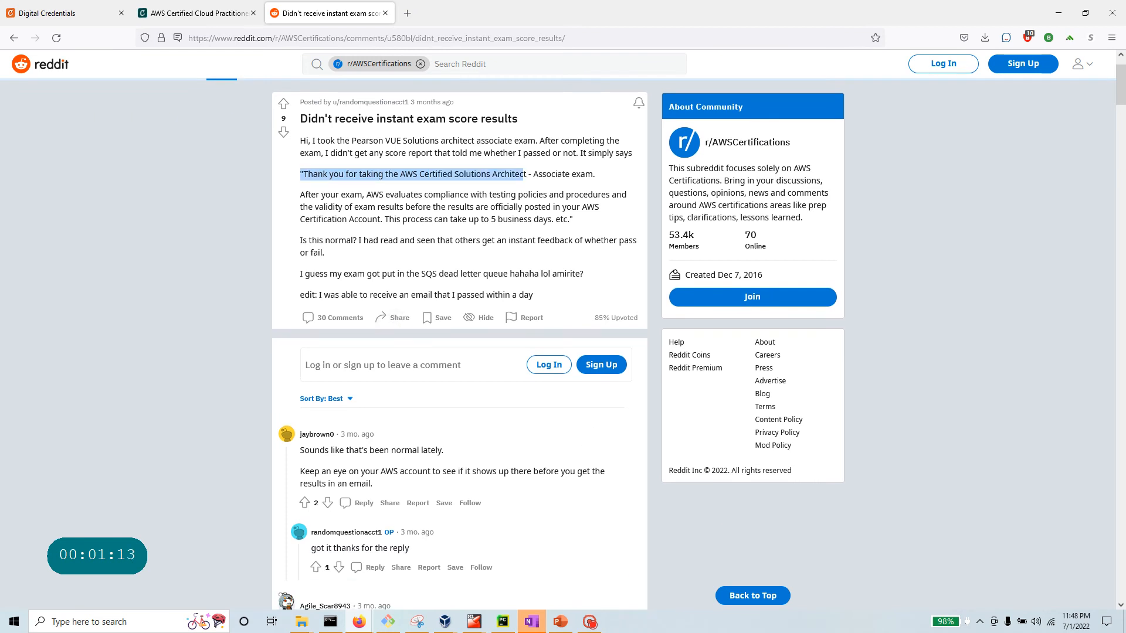
pyautogui.scroll(-3)
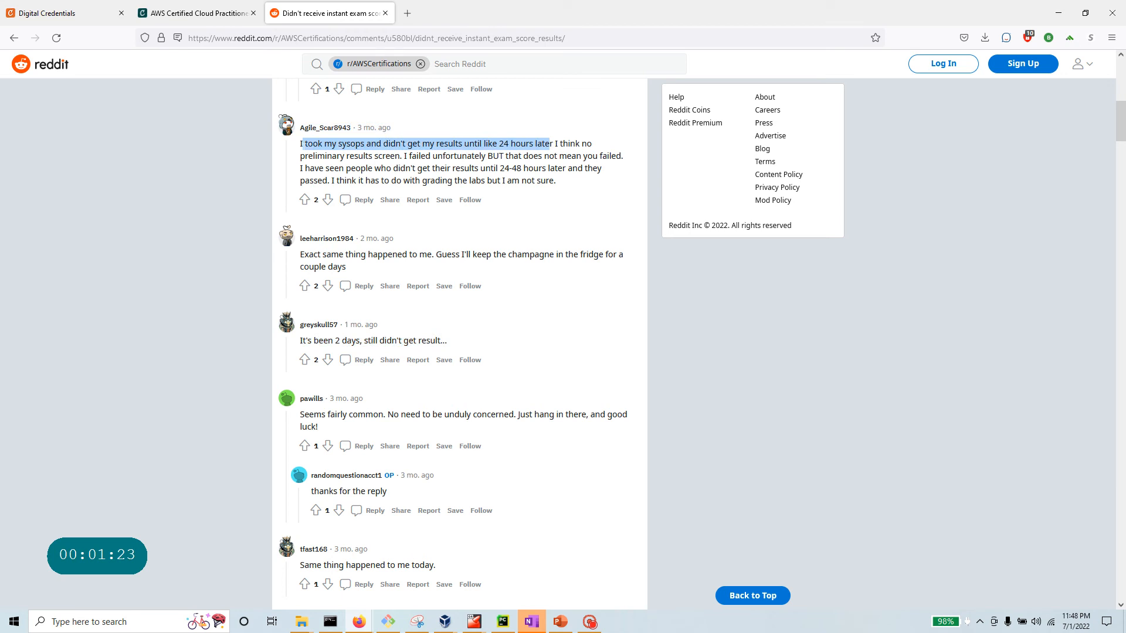
pyautogui.moveTo(520, 217)
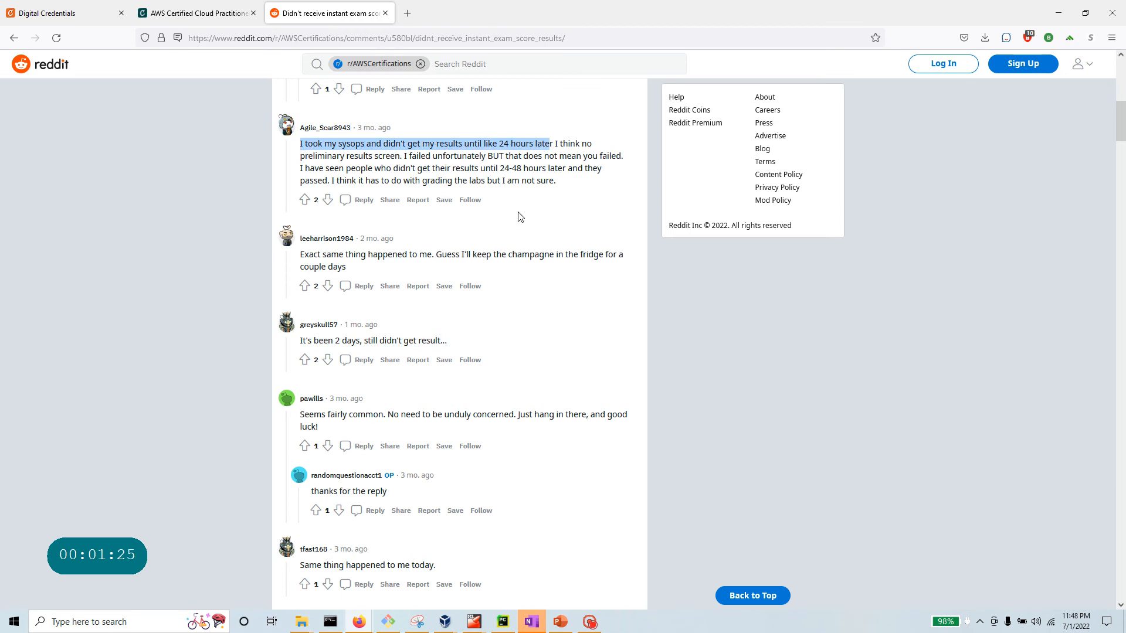
pyautogui.moveTo(513, 244)
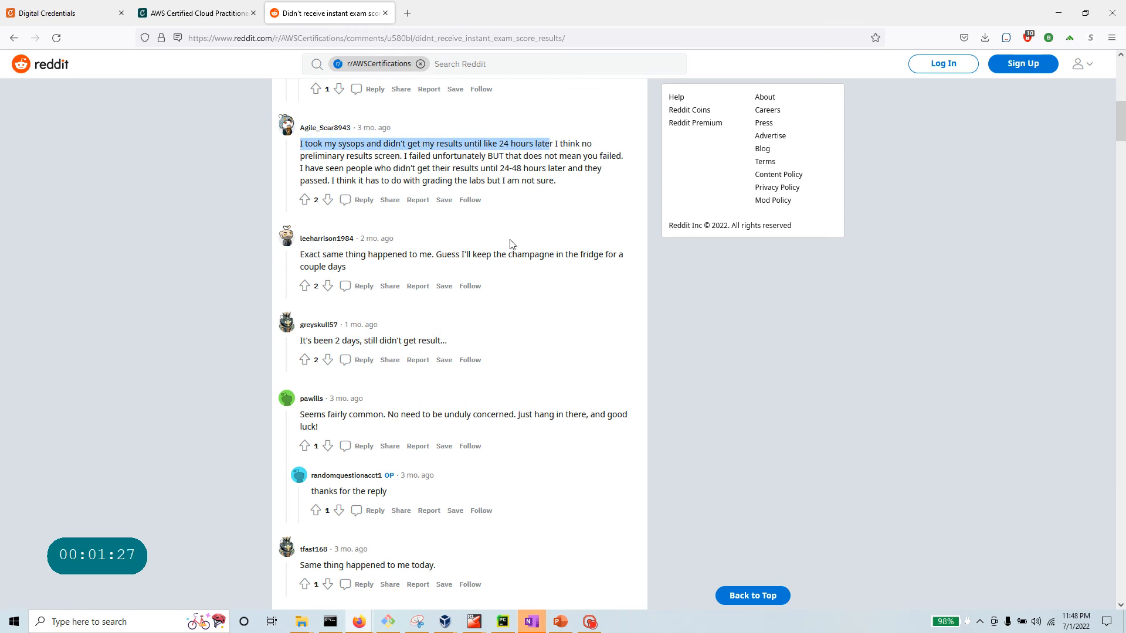
pyautogui.scroll(-3)
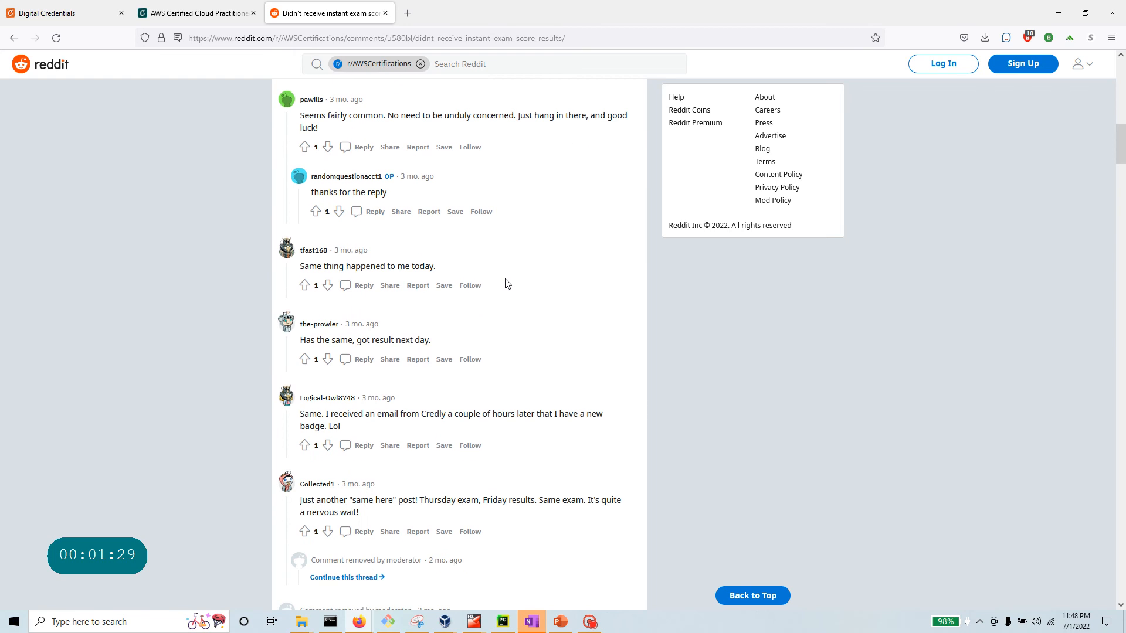
pyautogui.moveTo(470, 285)
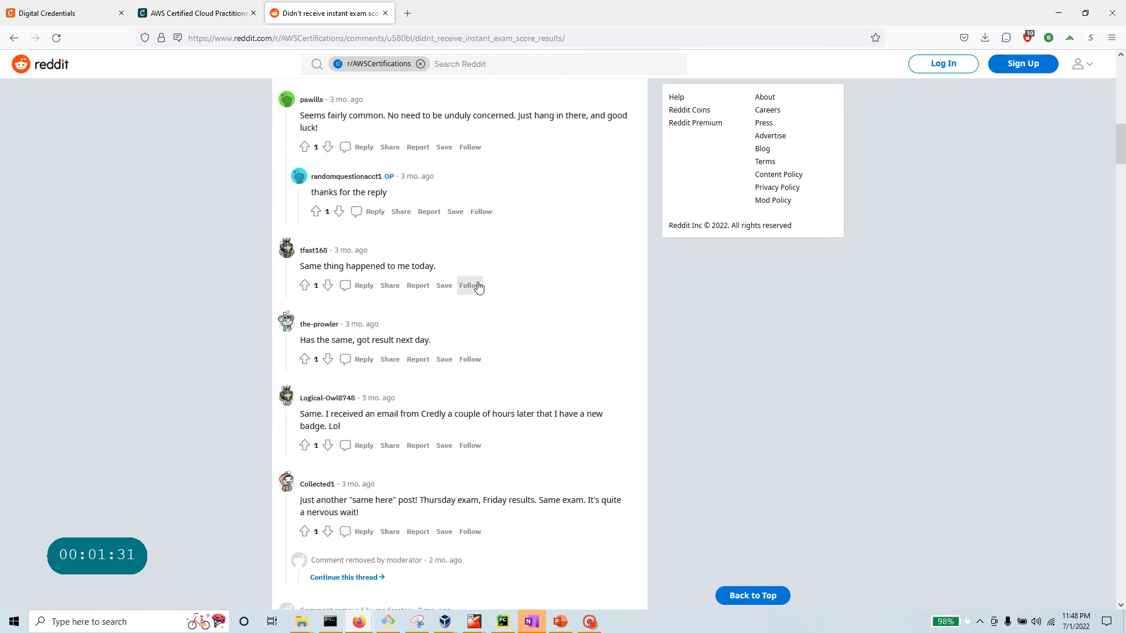
pyautogui.moveTo(271, 19)
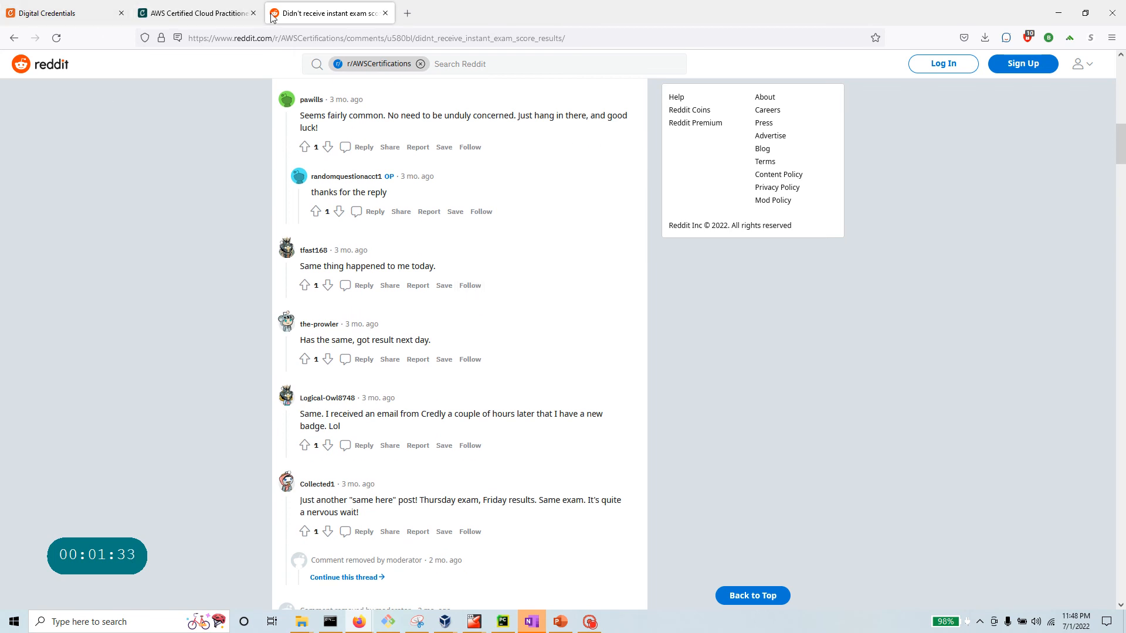
# Step: Switch to the info.credly.com Digital Credentials homepage tab
pyautogui.click(61, 13)
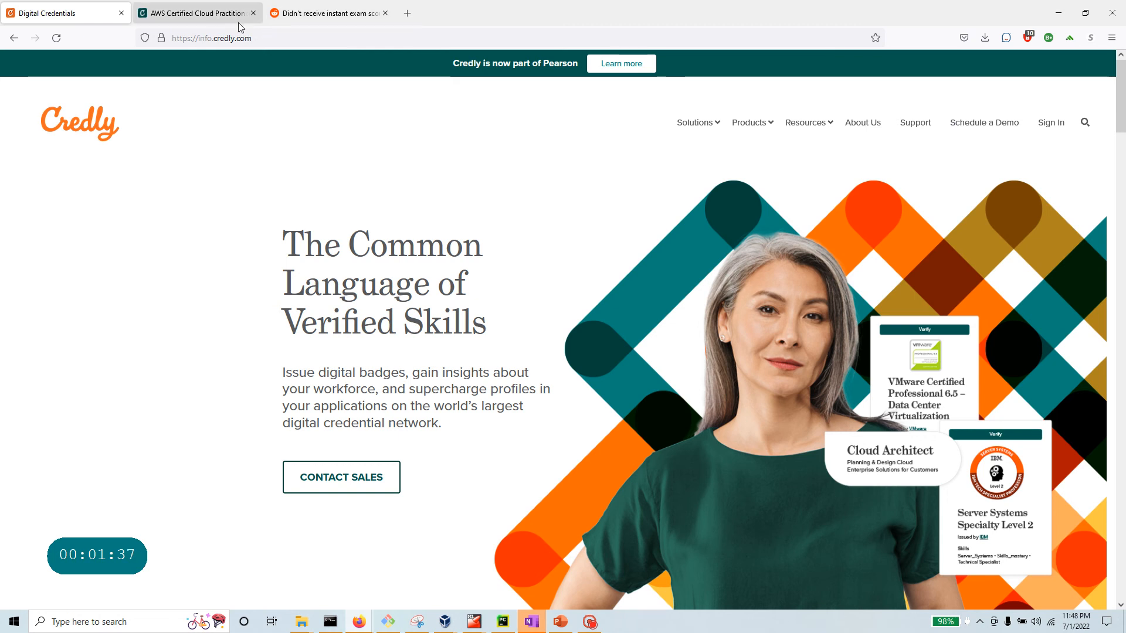
pyautogui.moveTo(565, 256)
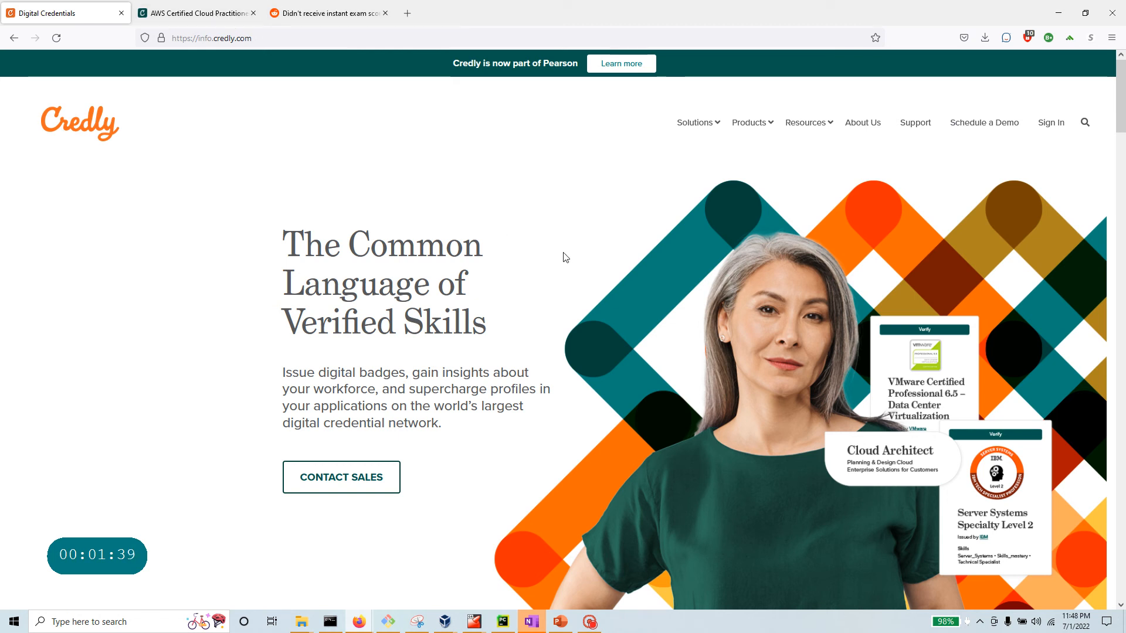
pyautogui.moveTo(520, 254)
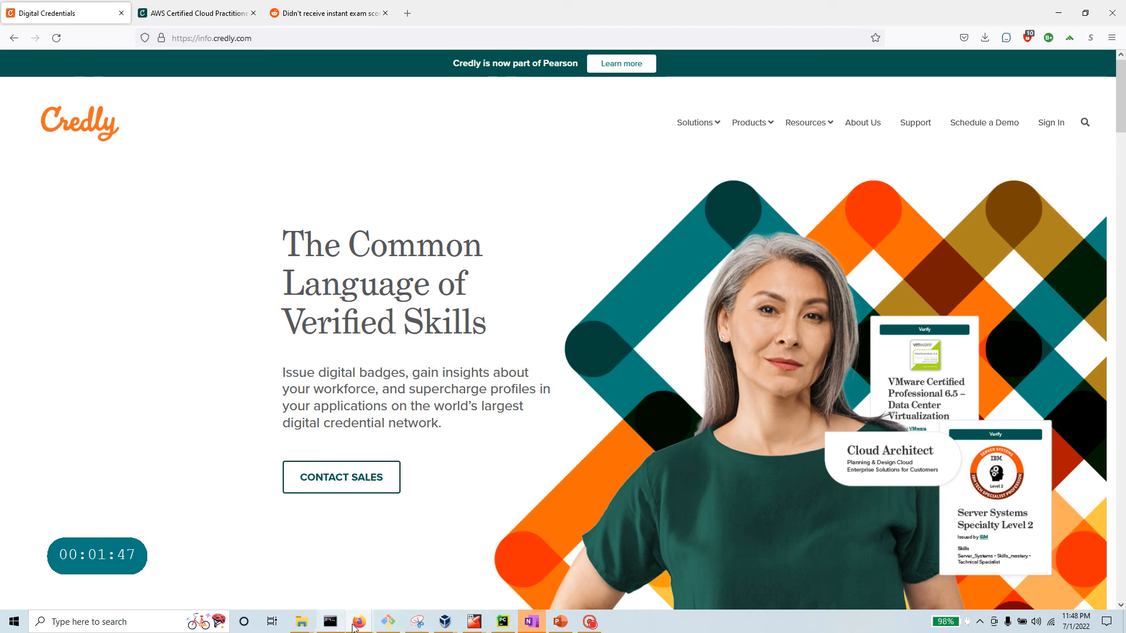
pyautogui.moveTo(359, 622)
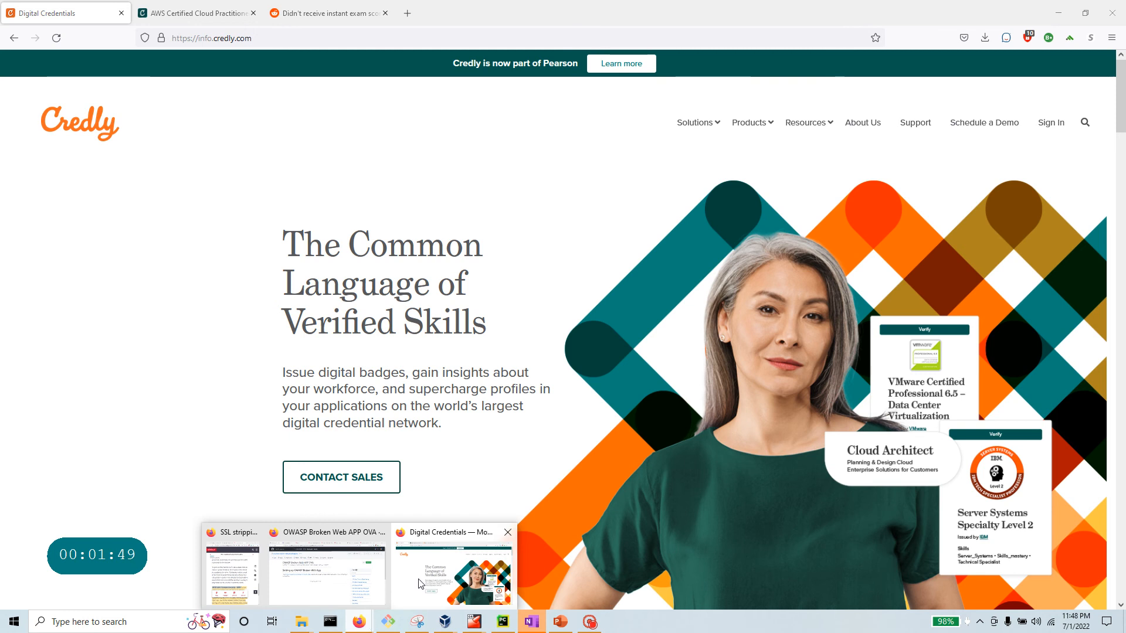
pyautogui.moveTo(887, 86)
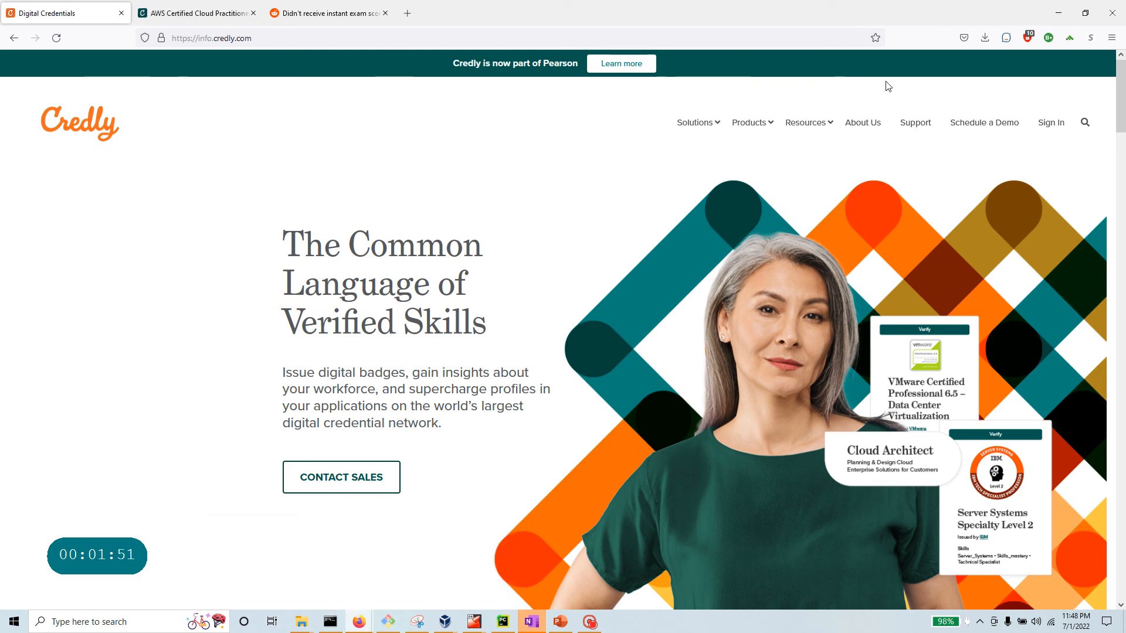
# Step: Reopen the AWS Certified Cloud Practitioner badge details and scroll through its description and skills
pyautogui.click(194, 13)
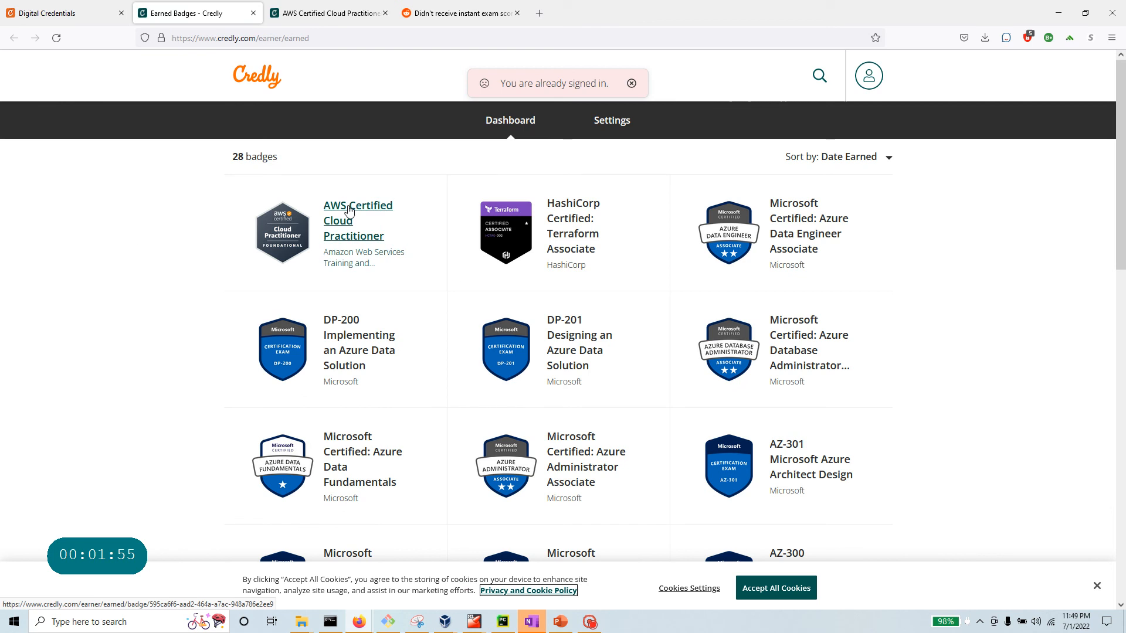
pyautogui.moveTo(367, 274)
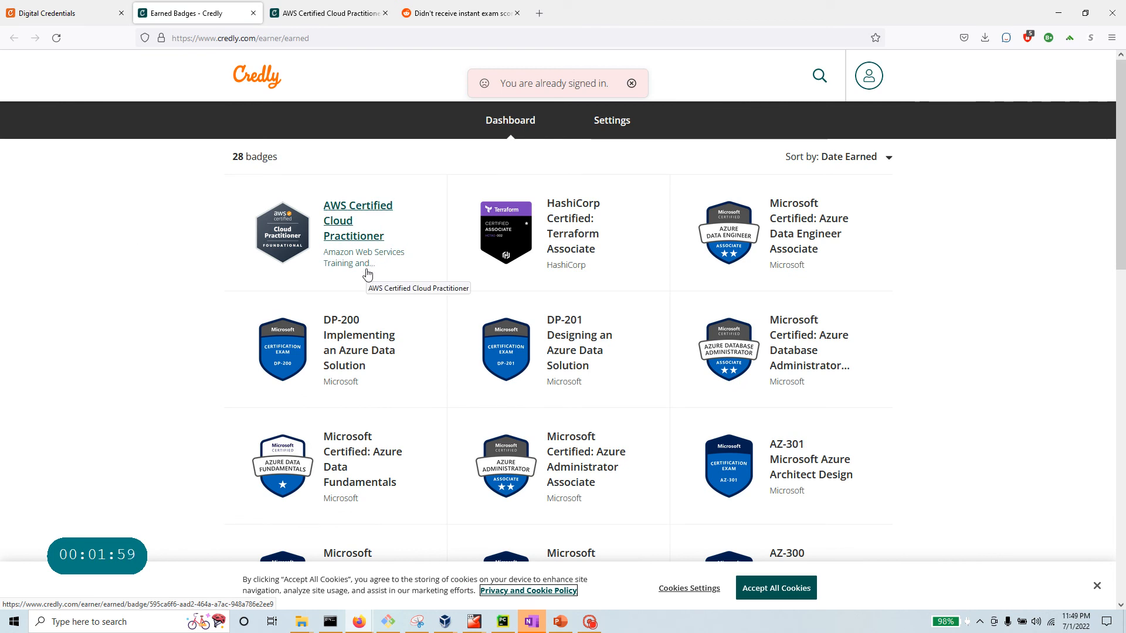
pyautogui.moveTo(403, 200)
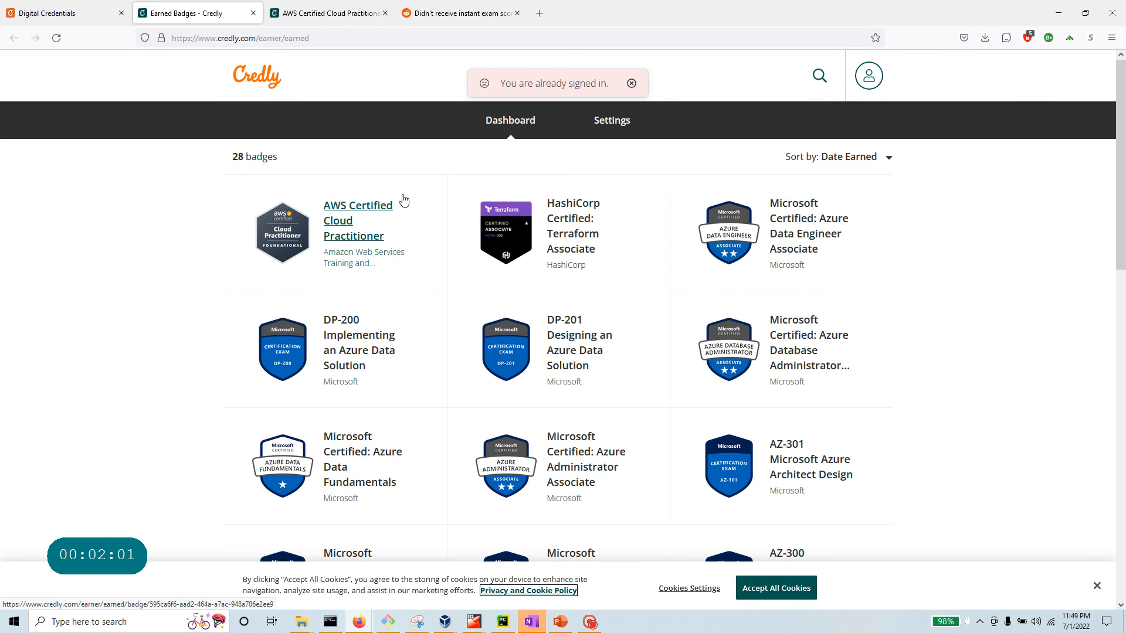
pyautogui.click(357, 221)
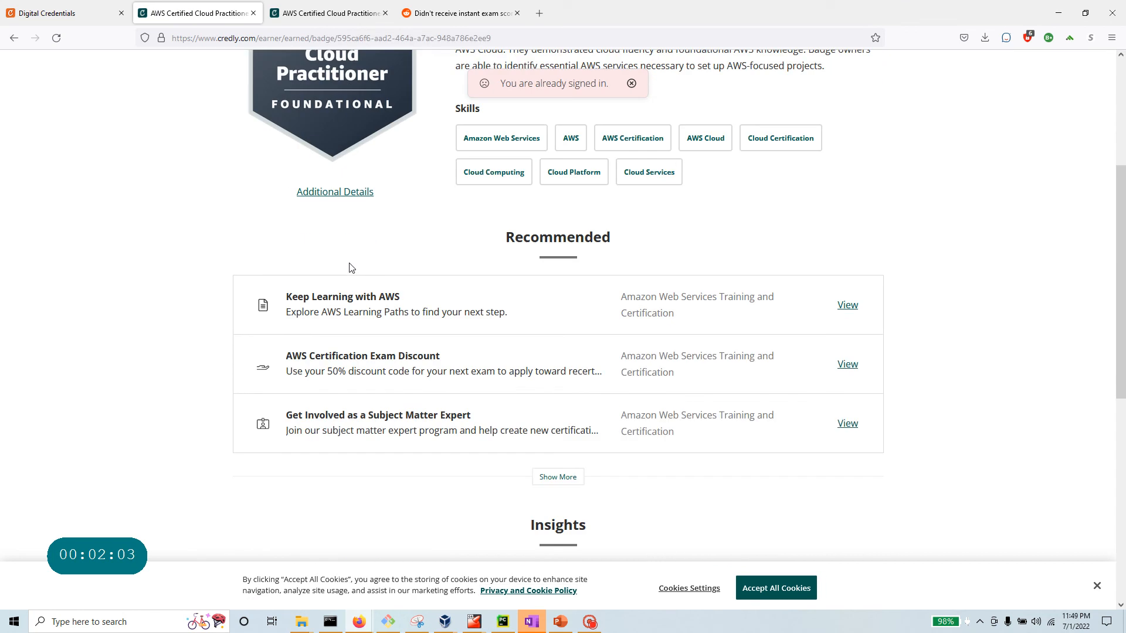
pyautogui.scroll(3)
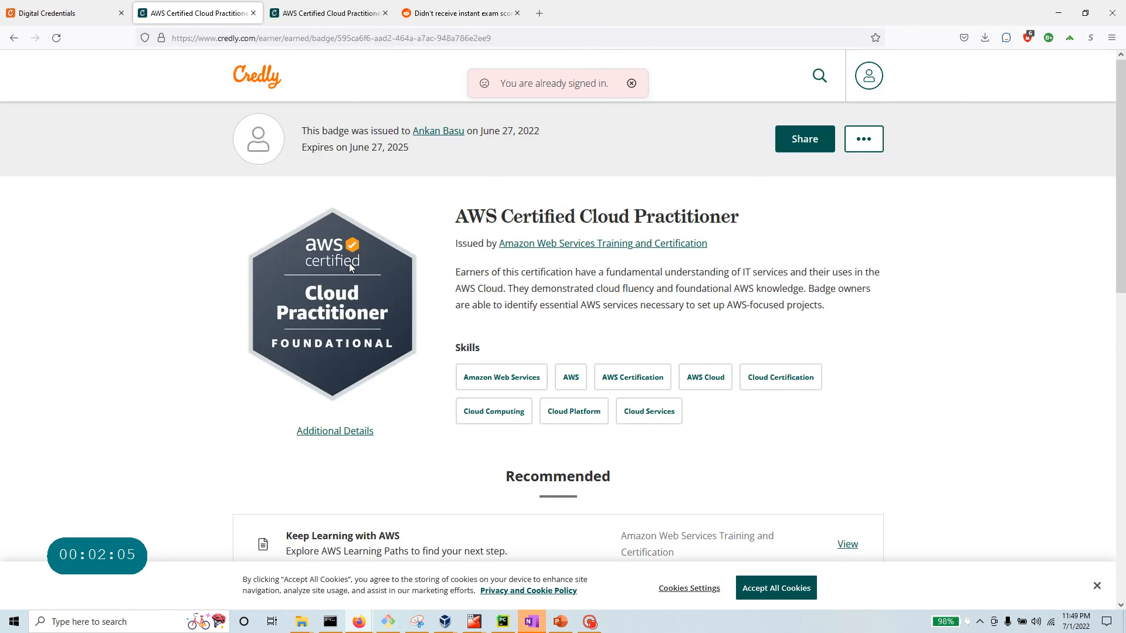
pyautogui.scroll(-3)
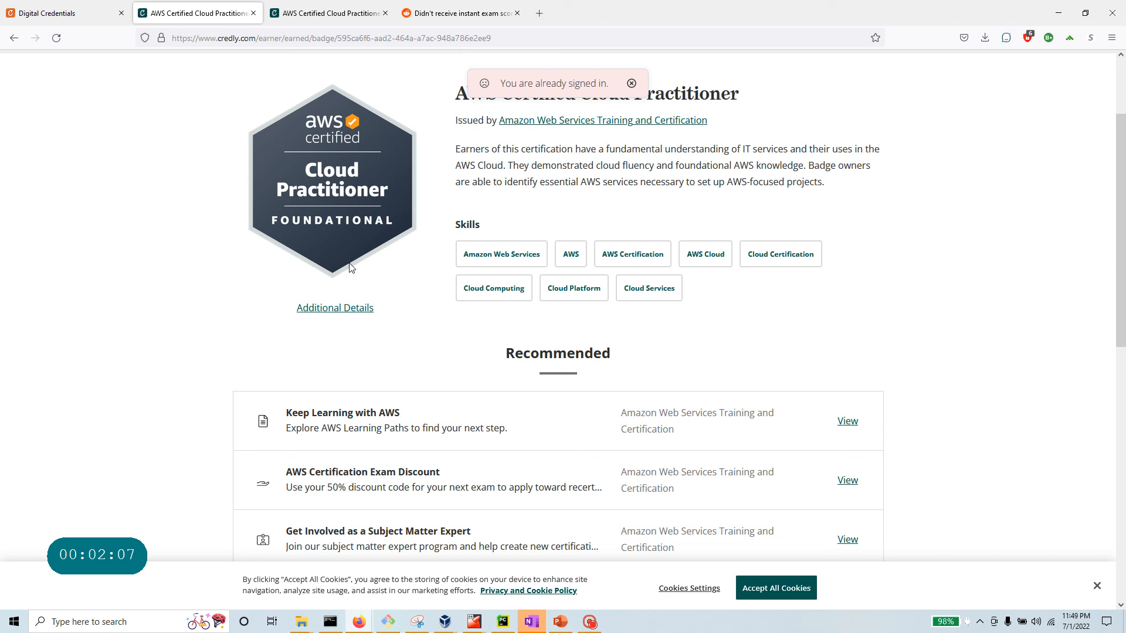
pyautogui.scroll(-3)
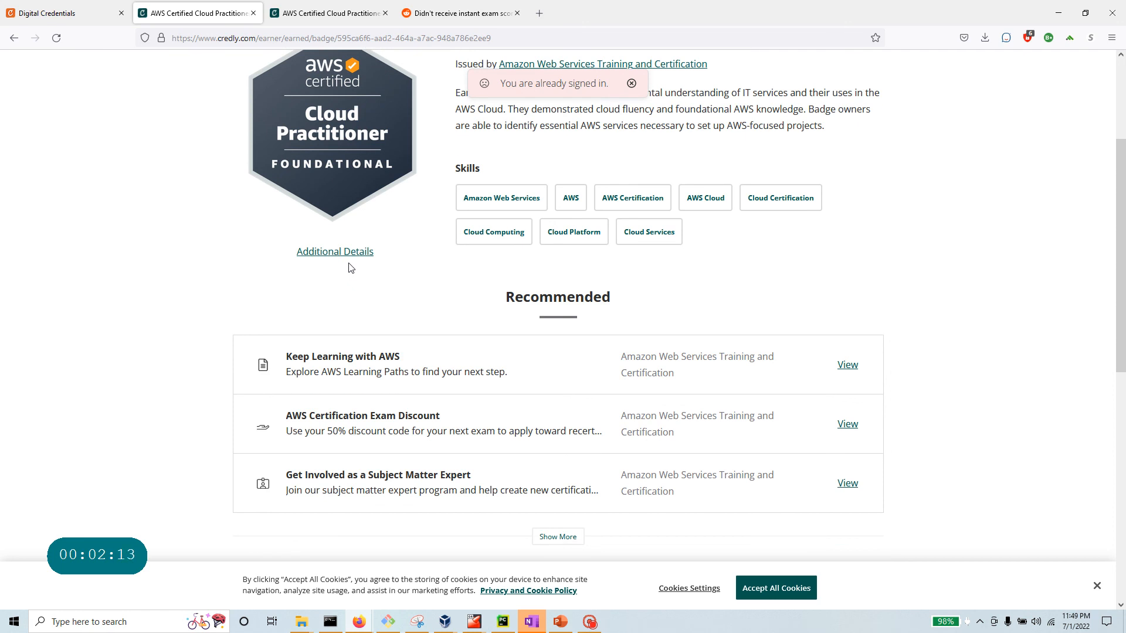
pyautogui.moveTo(245, 213)
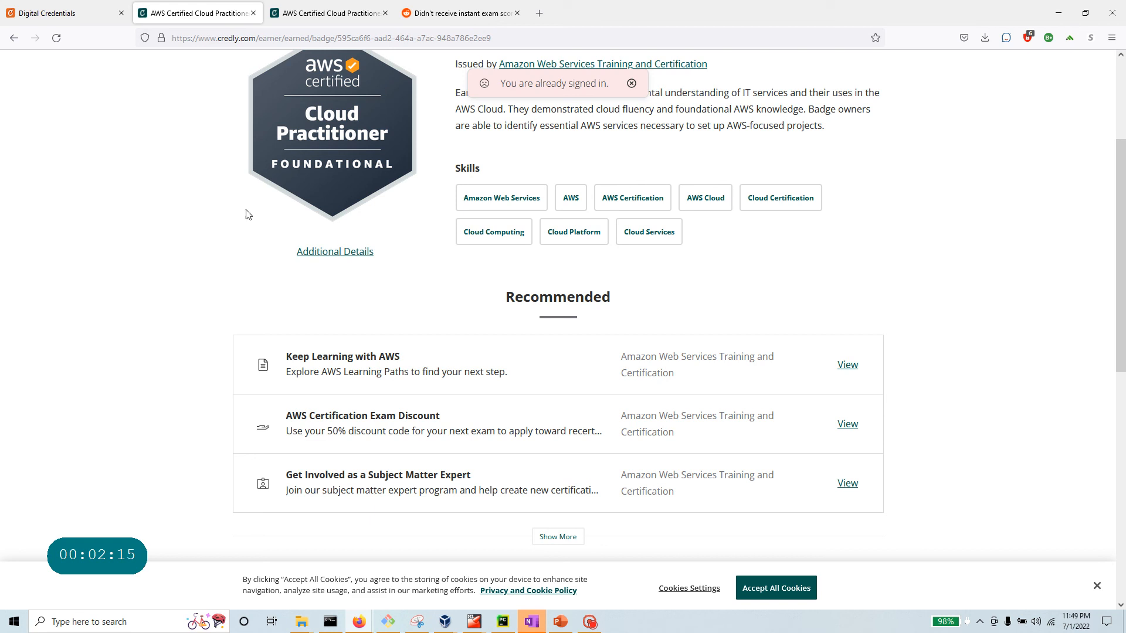
pyautogui.moveTo(394, 127)
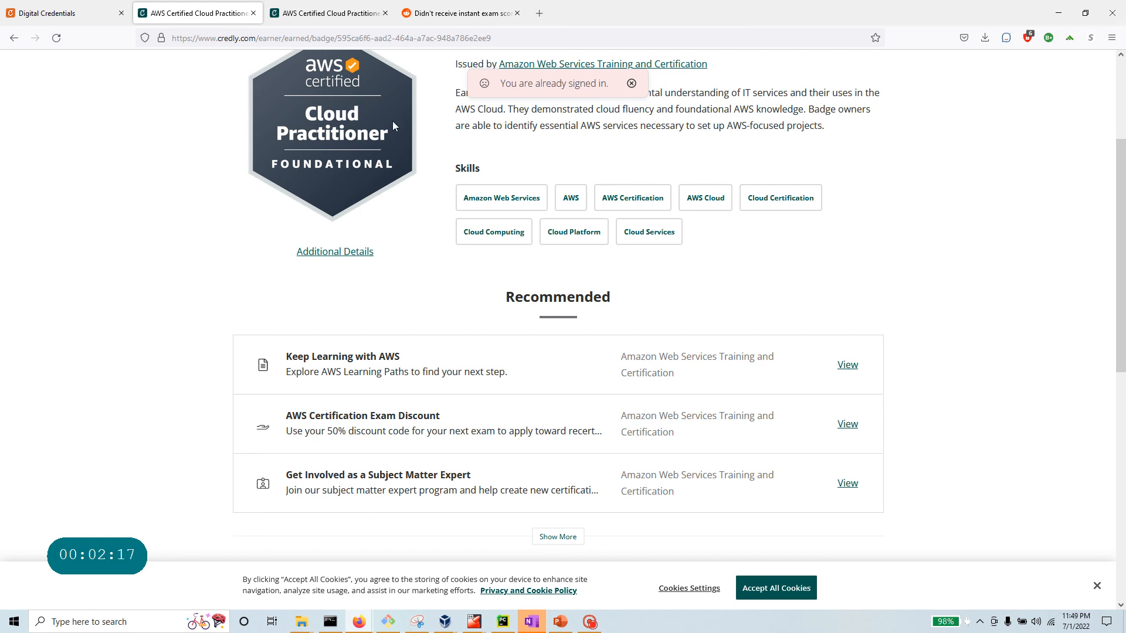
pyautogui.moveTo(539, 13)
pyautogui.write('pearsonvue')
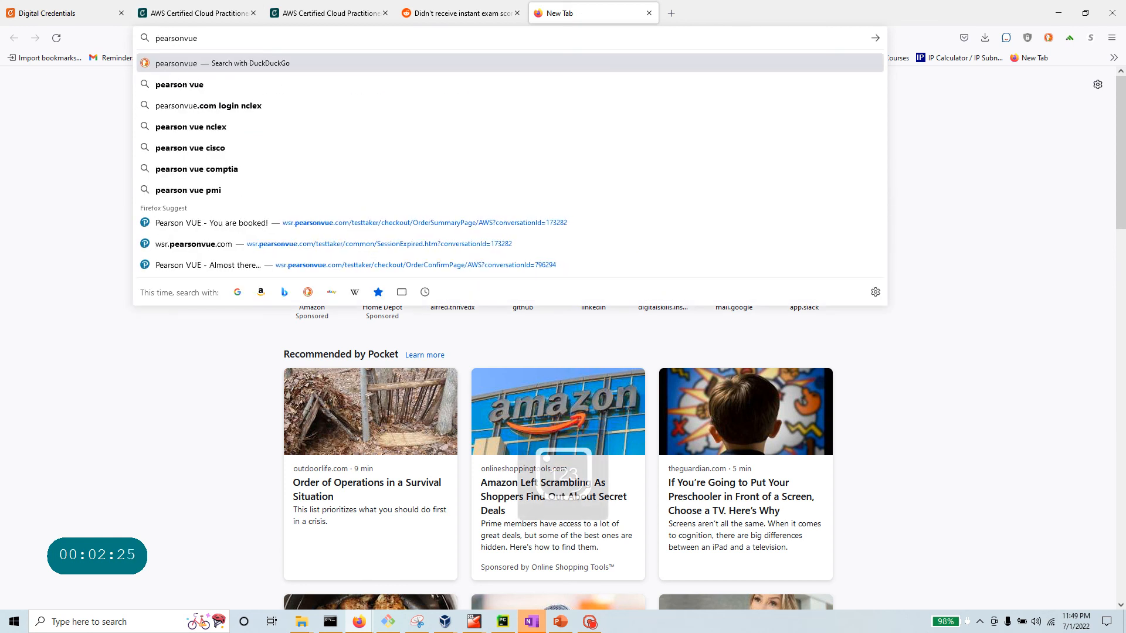
pyautogui.moveTo(397, 229)
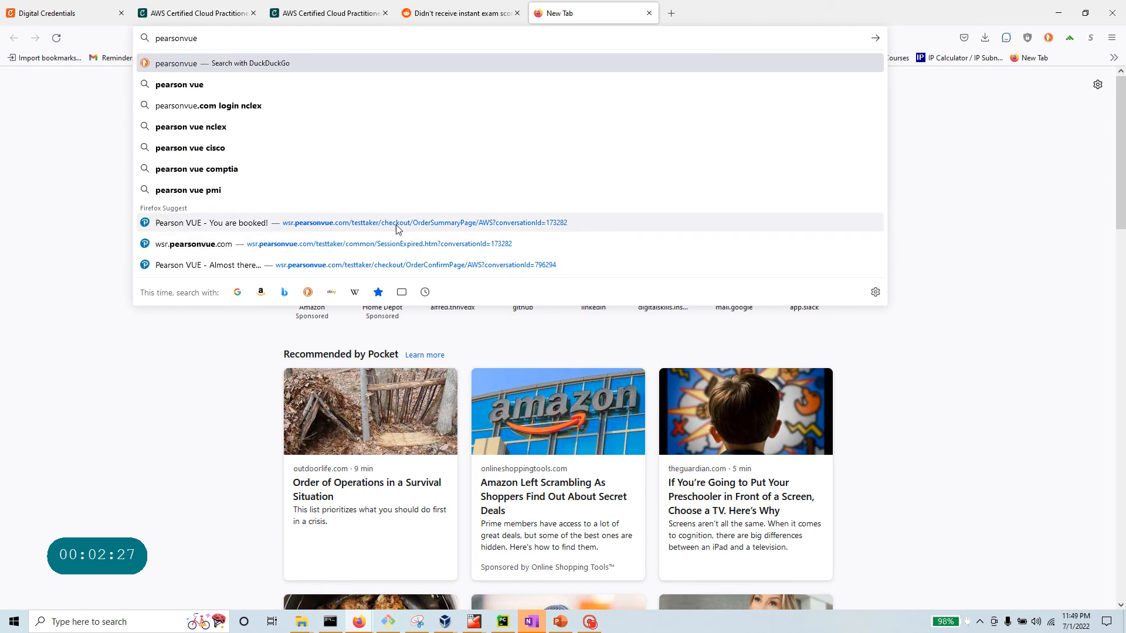
pyautogui.moveTo(578, 571)
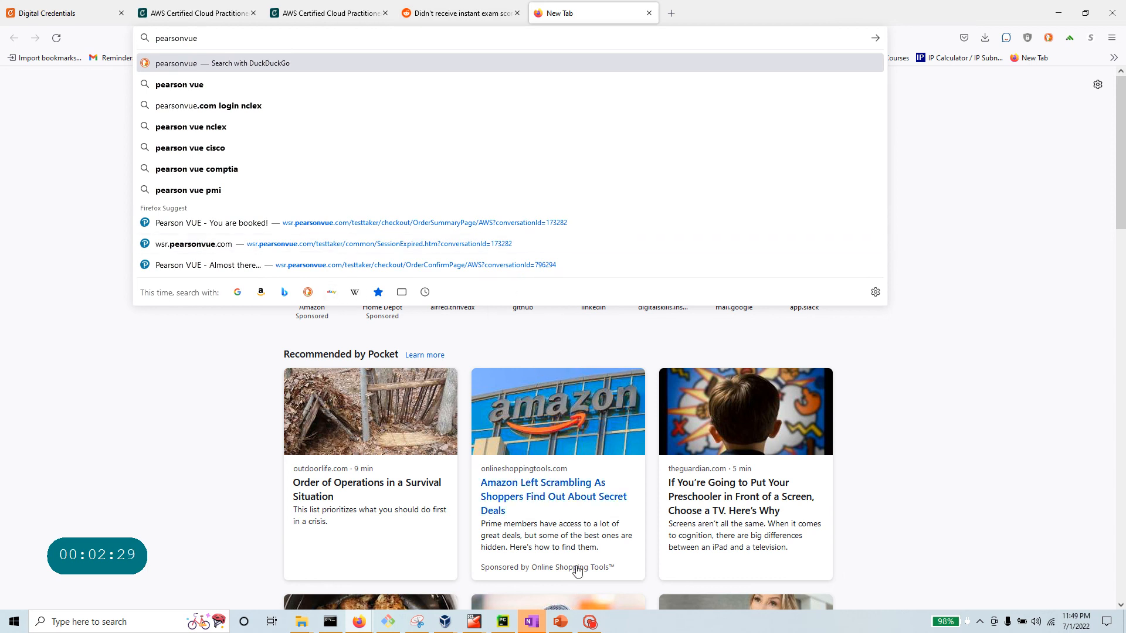
# Step: Dismiss the address-bar suggestions for 'pearsonvue' in the new tab
pyautogui.click(588, 622)
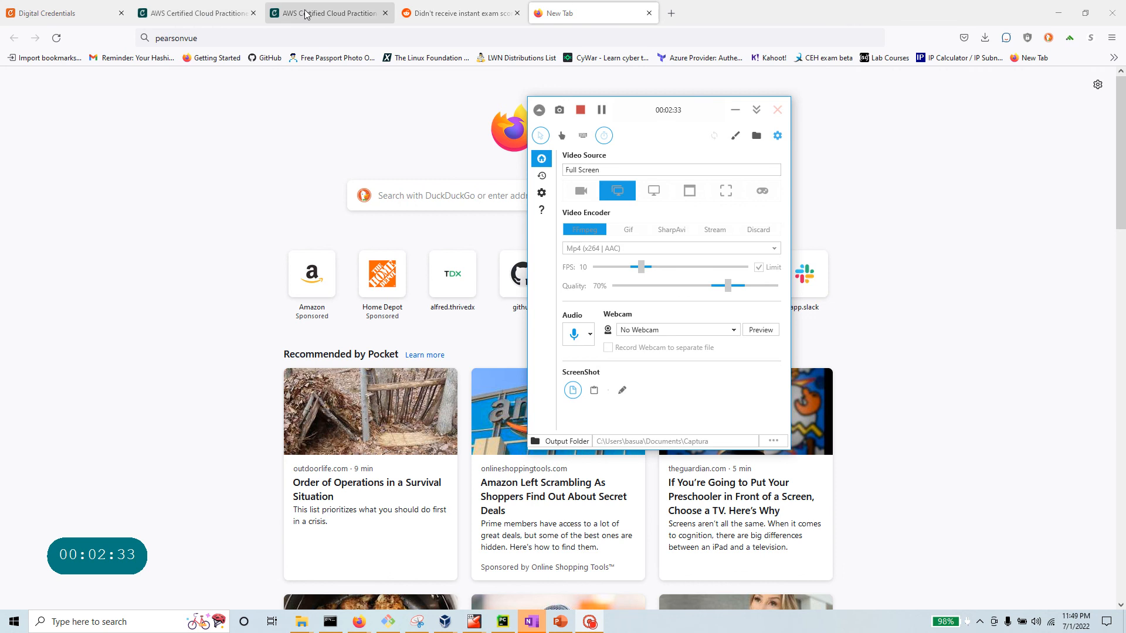
# Step: Return to the Cloud Practitioner badge tab and scroll down to its skills and recommendations
pyautogui.click(327, 13)
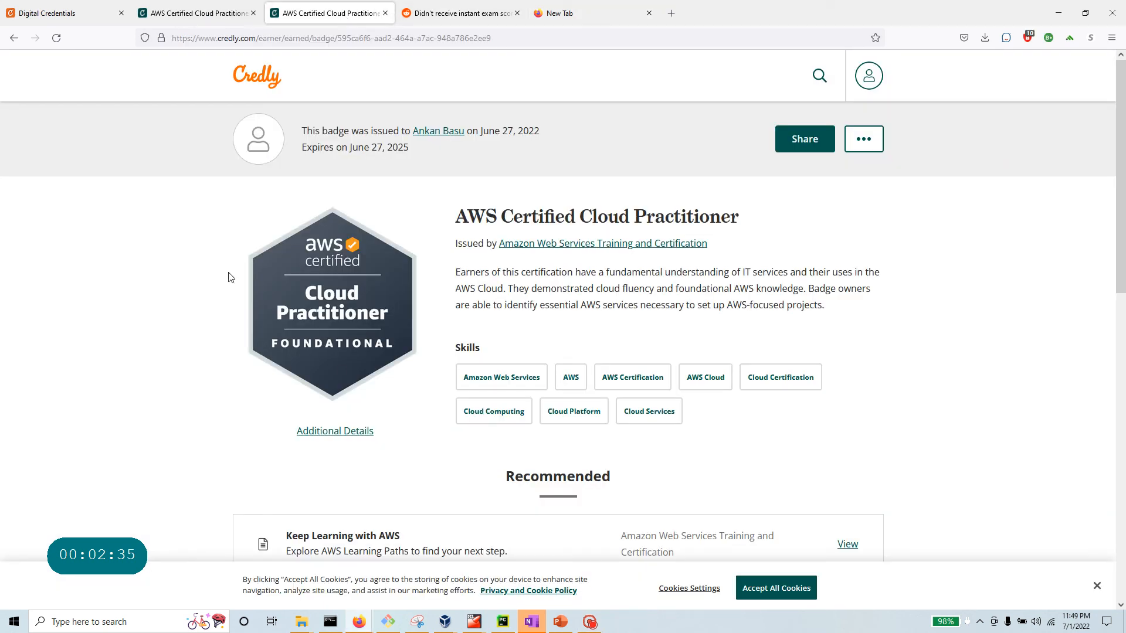
pyautogui.scroll(-3)
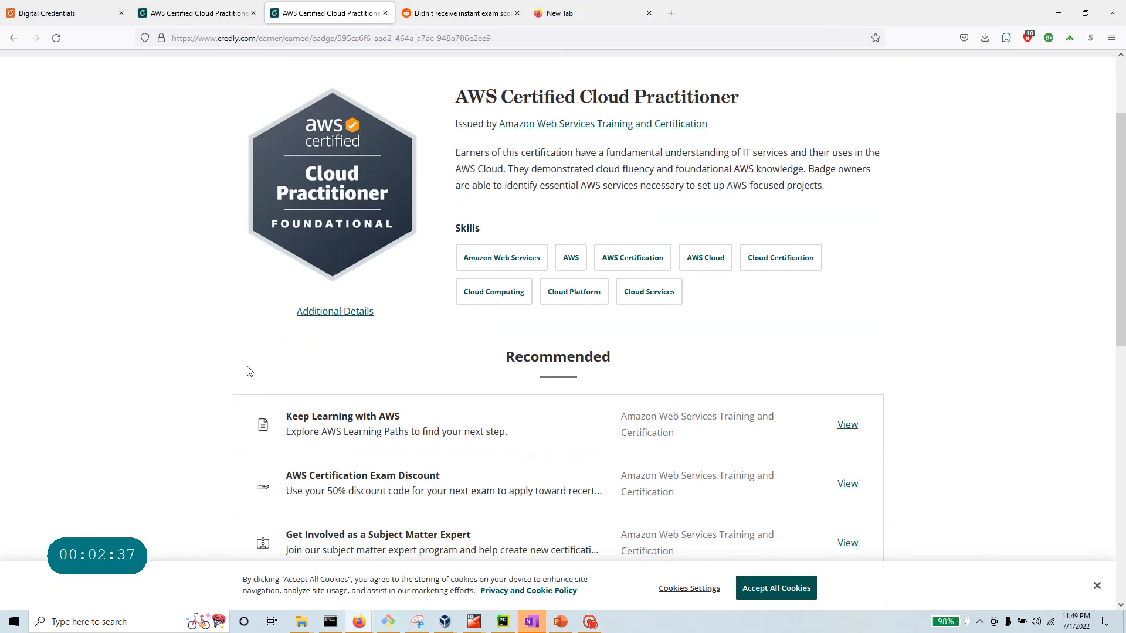
pyautogui.click(588, 622)
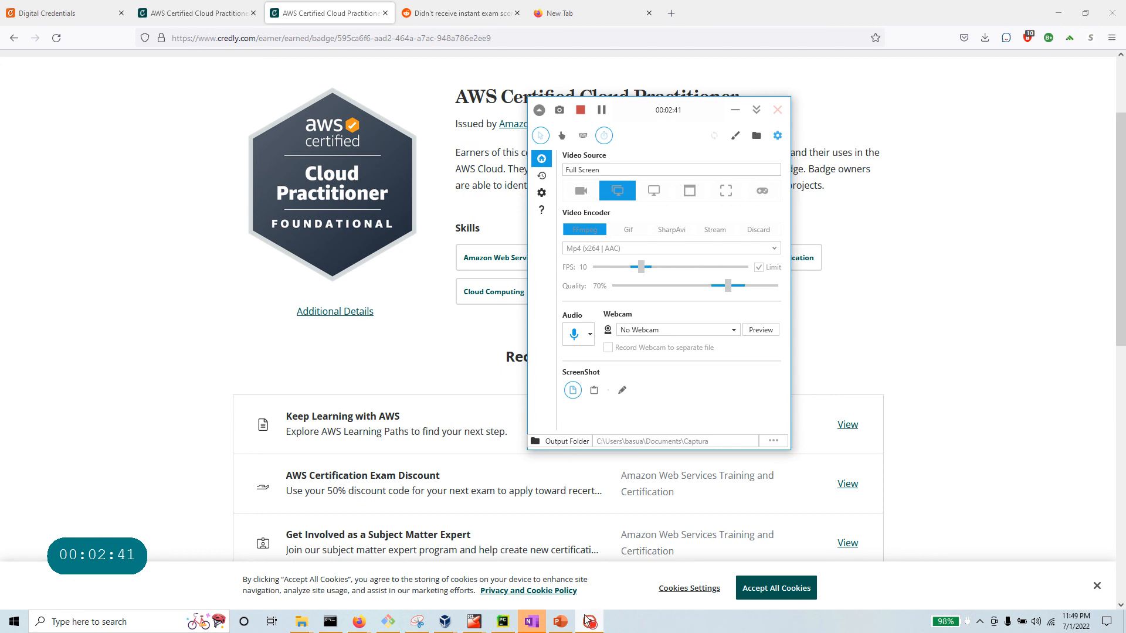
pyautogui.moveTo(441, 329)
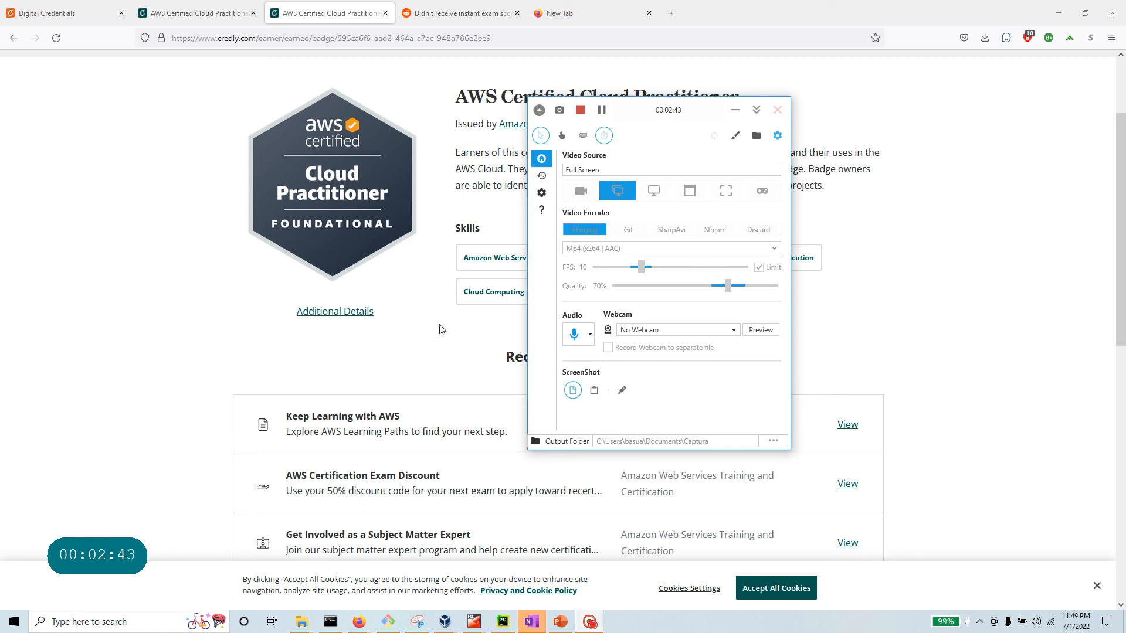